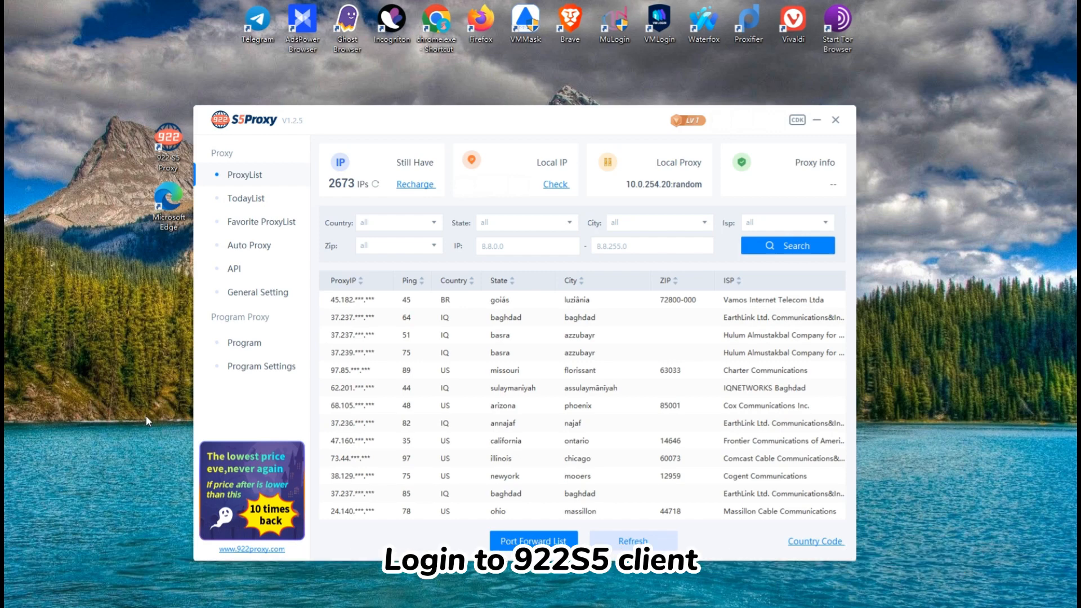
pyautogui.moveTo(176, 274)
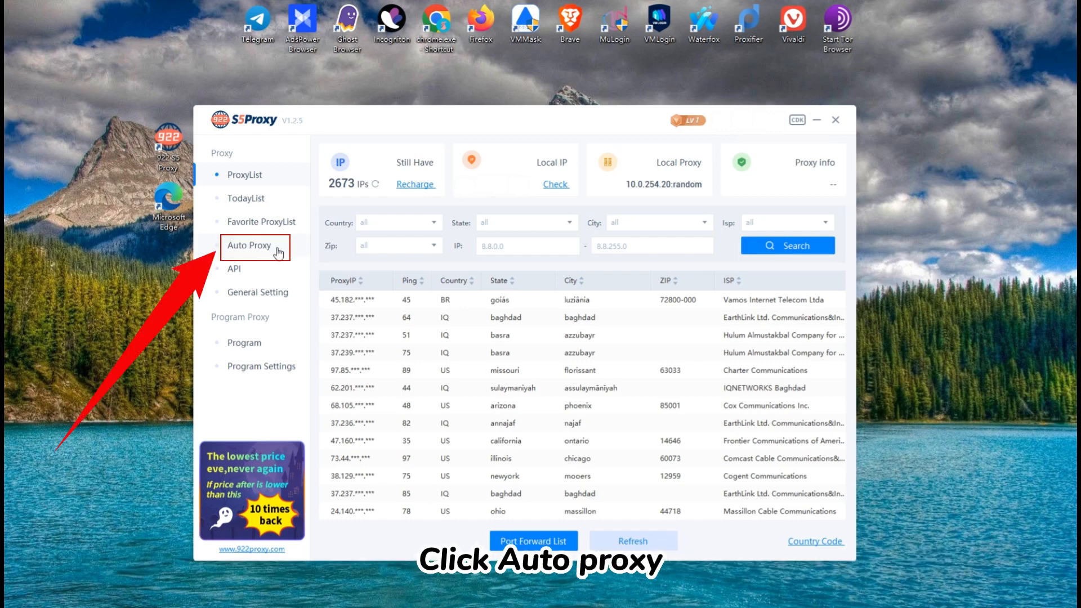
# Choose Microsoft Edge as the program to auto-run through the proxy from the Auto Proxy page
pyautogui.click(248, 244)
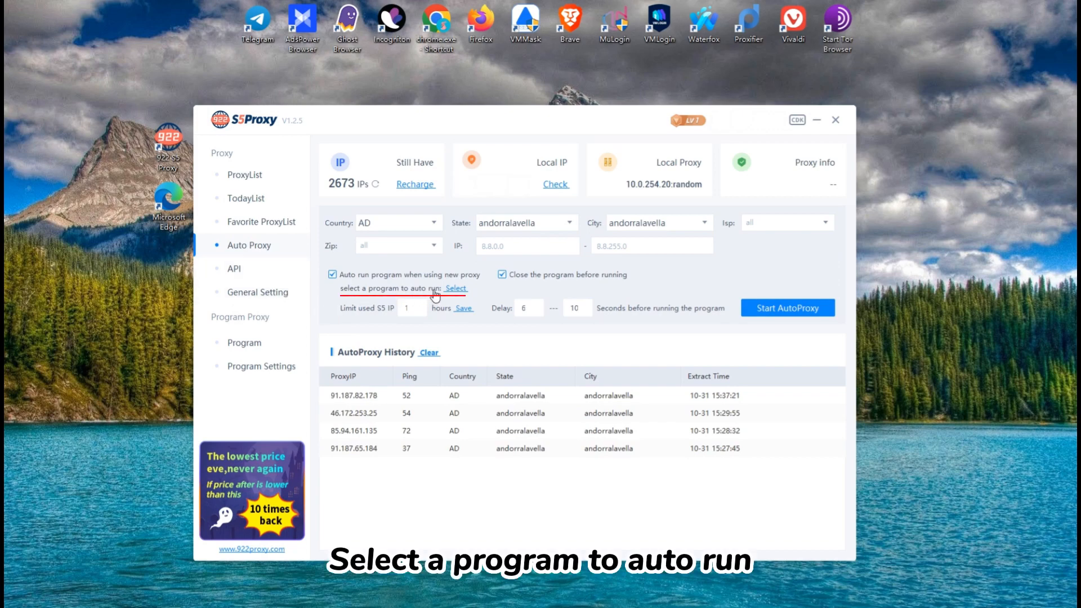
pyautogui.click(244, 342)
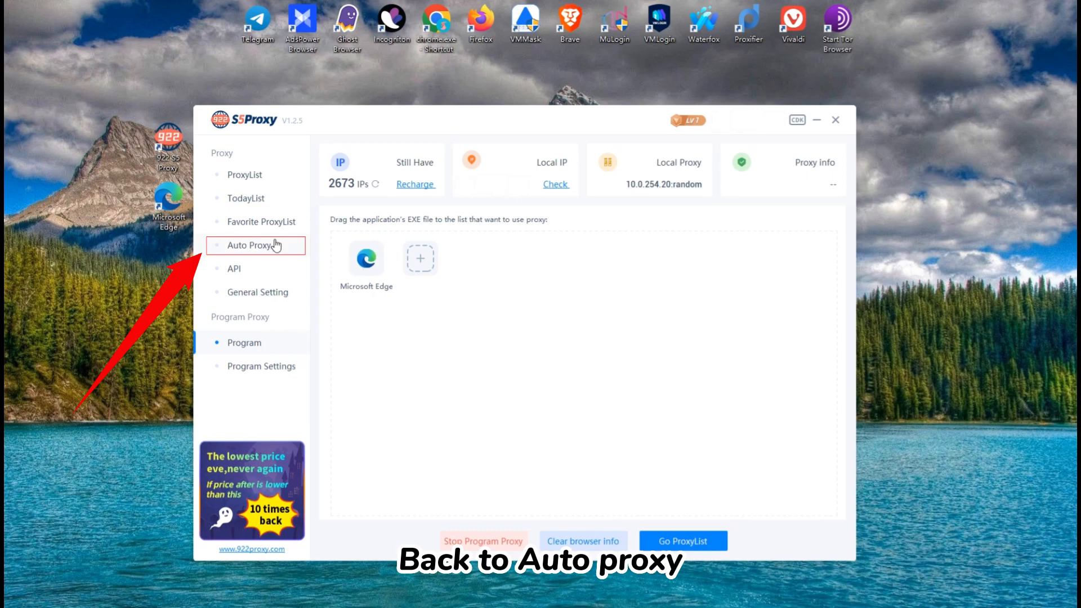
# Enable auto-run and close-before-run, set the delay to 5–10 seconds, and choose country AE
pyautogui.click(248, 245)
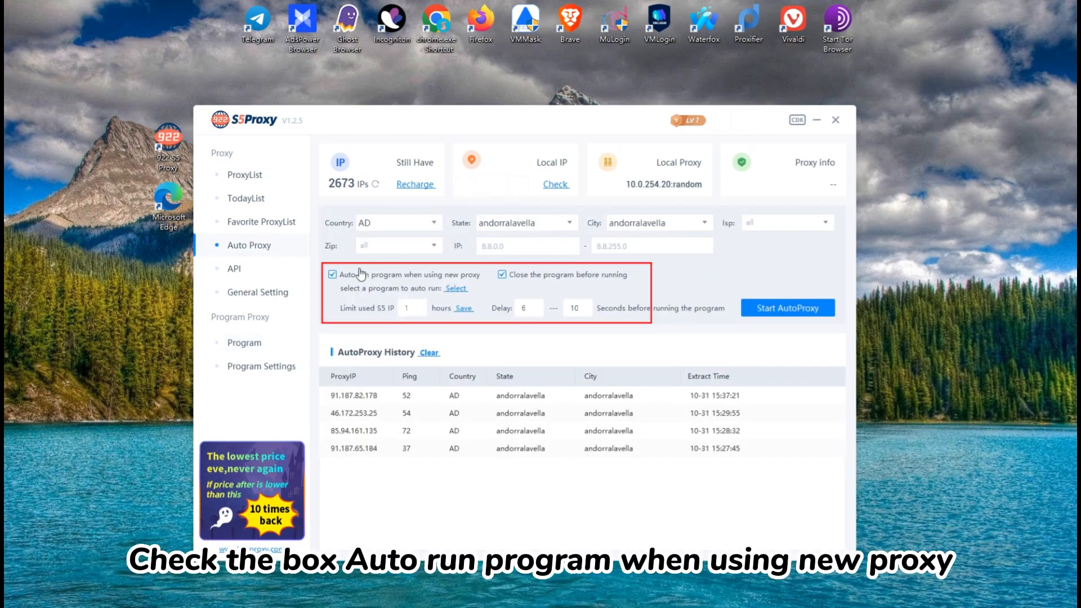
pyautogui.moveTo(450, 284)
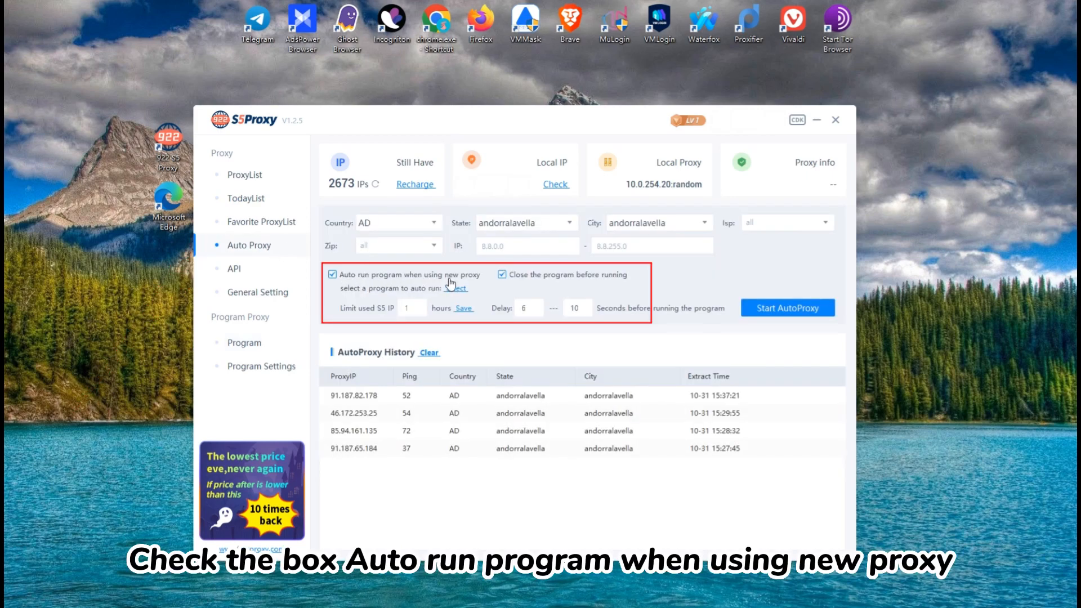
pyautogui.click(333, 275)
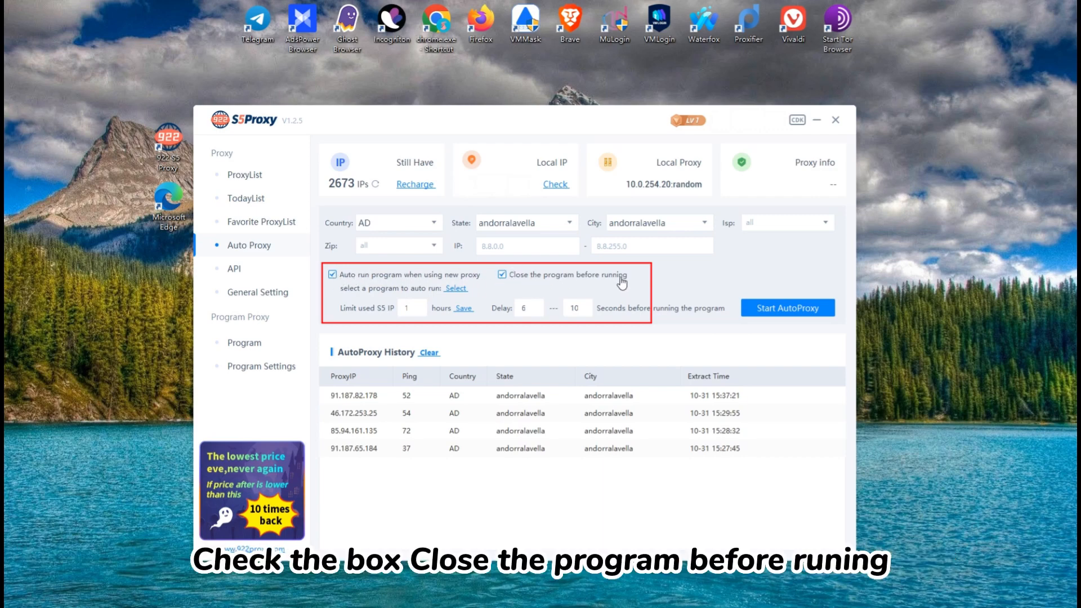
pyautogui.click(503, 274)
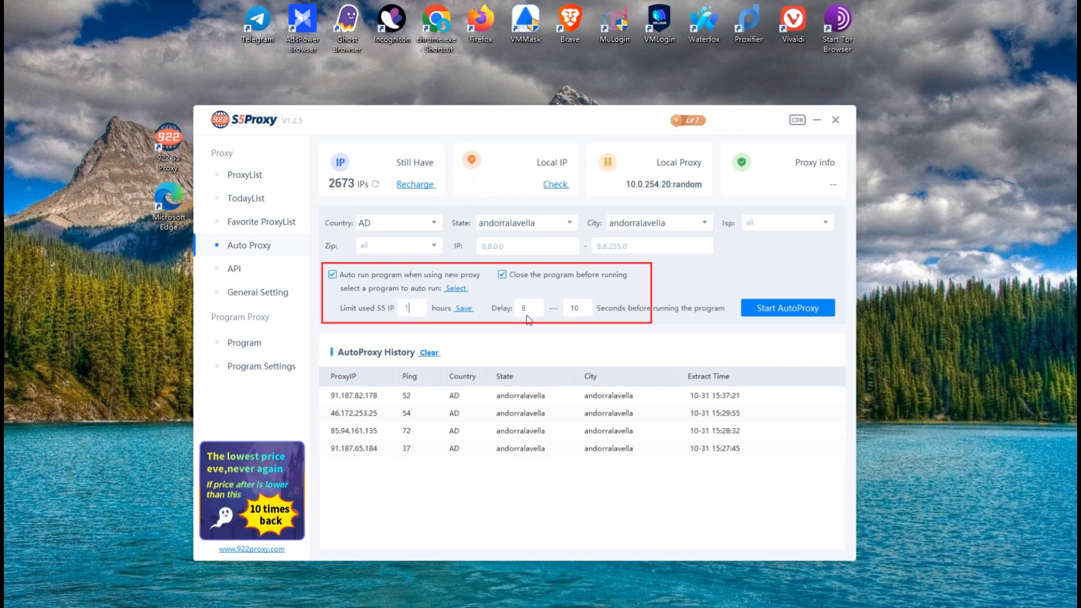
pyautogui.moveTo(729, 324)
pyautogui.write('5')
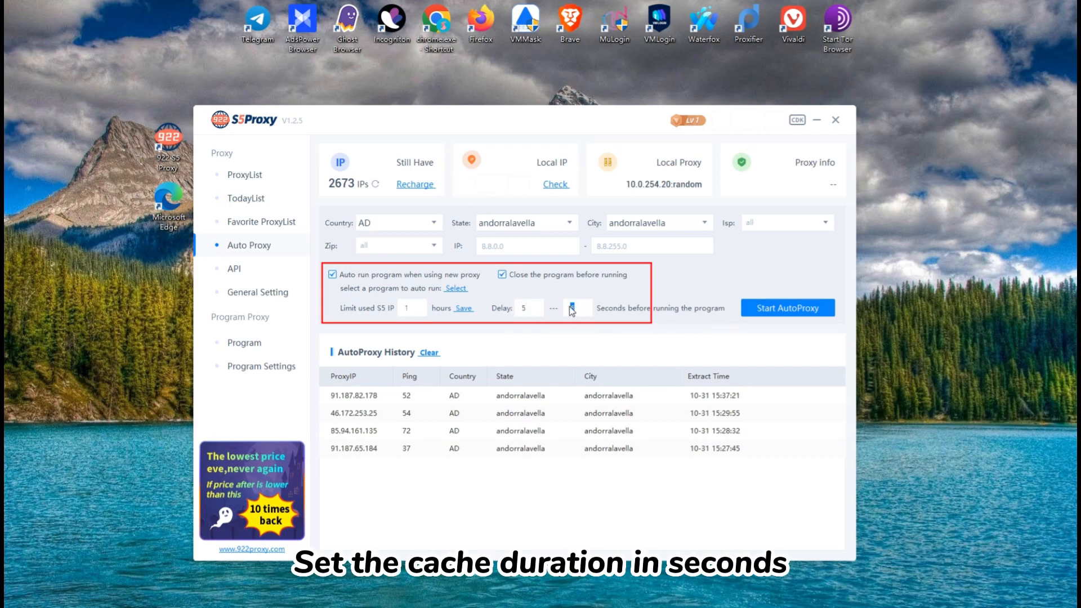
pyautogui.write('10')
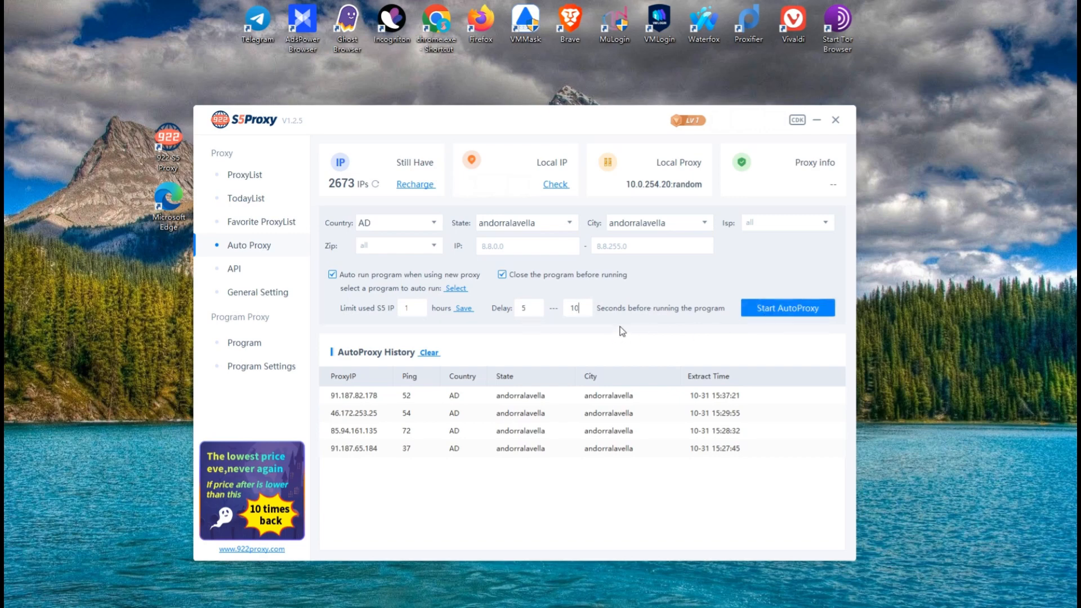
pyautogui.click(397, 222)
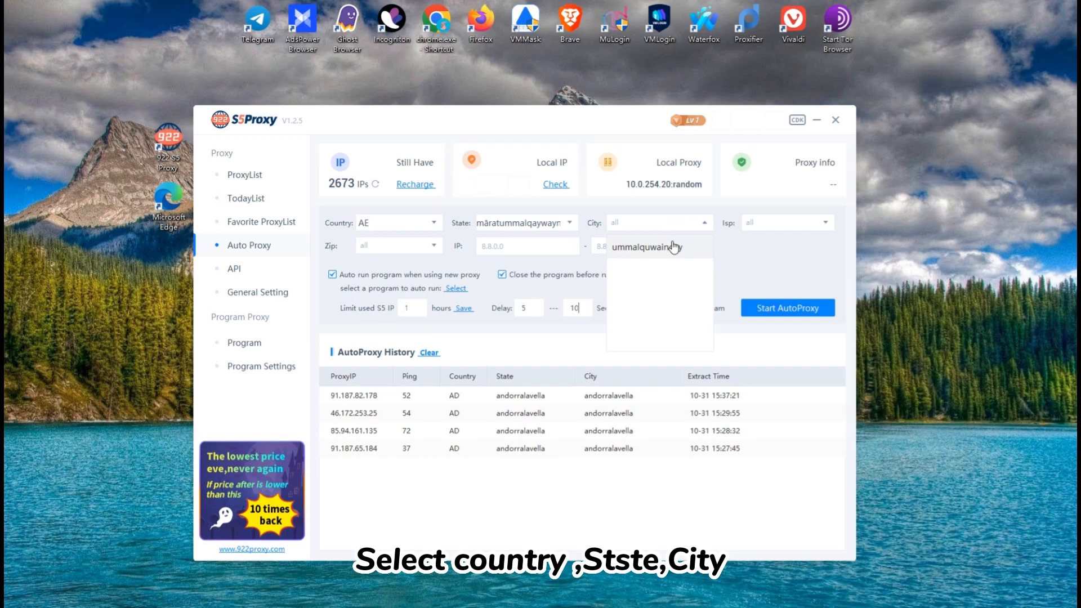
# Start AutoProxy for city ummalquwaincity, extracting new AE IP 92.99.88.157 into history
pyautogui.click(646, 246)
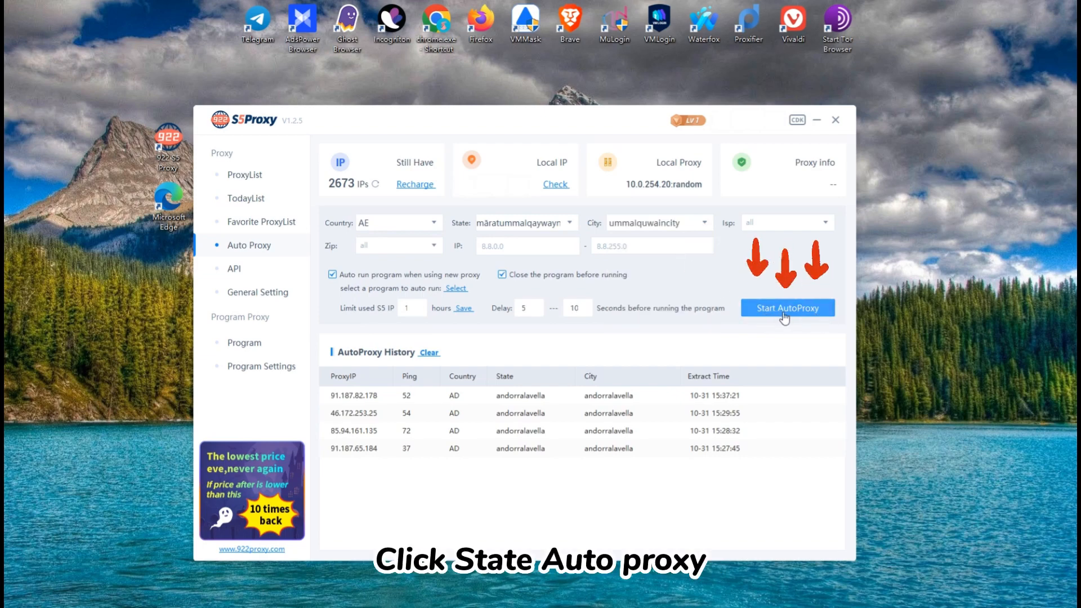
pyautogui.click(787, 308)
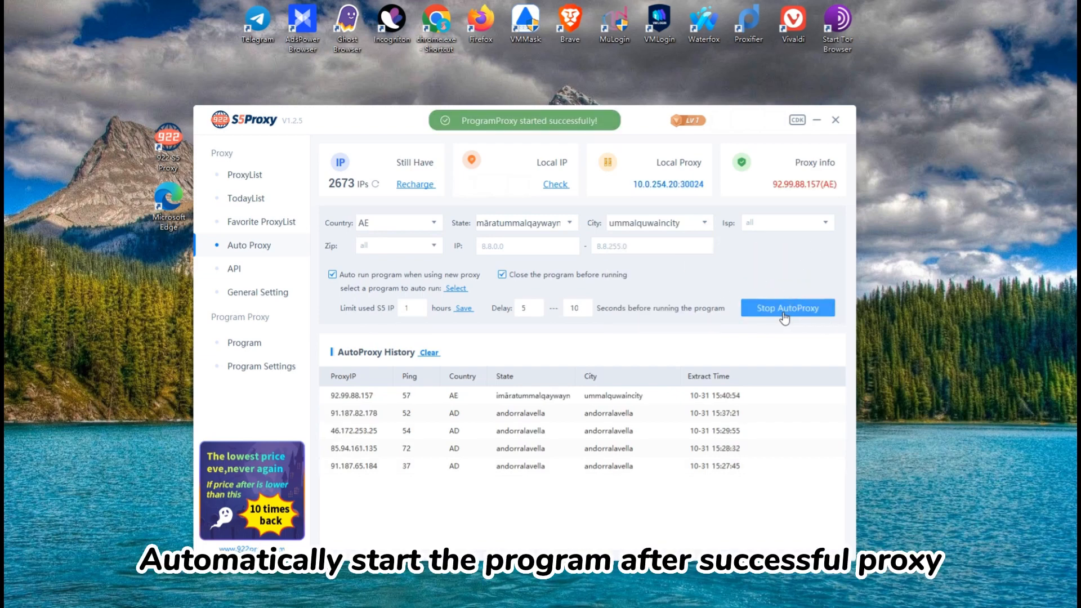
pyautogui.moveTo(603, 139)
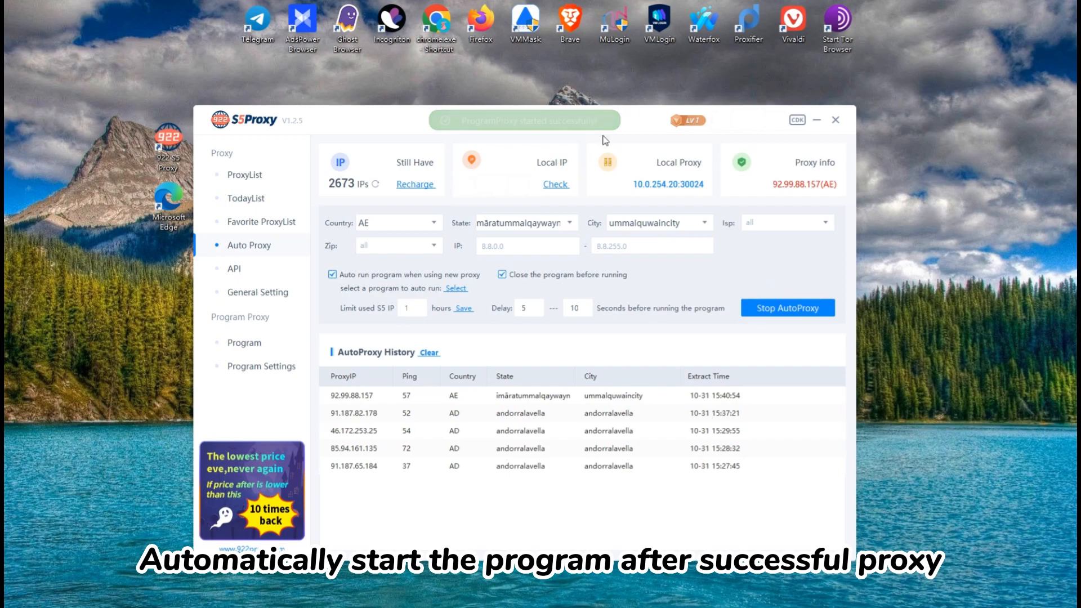